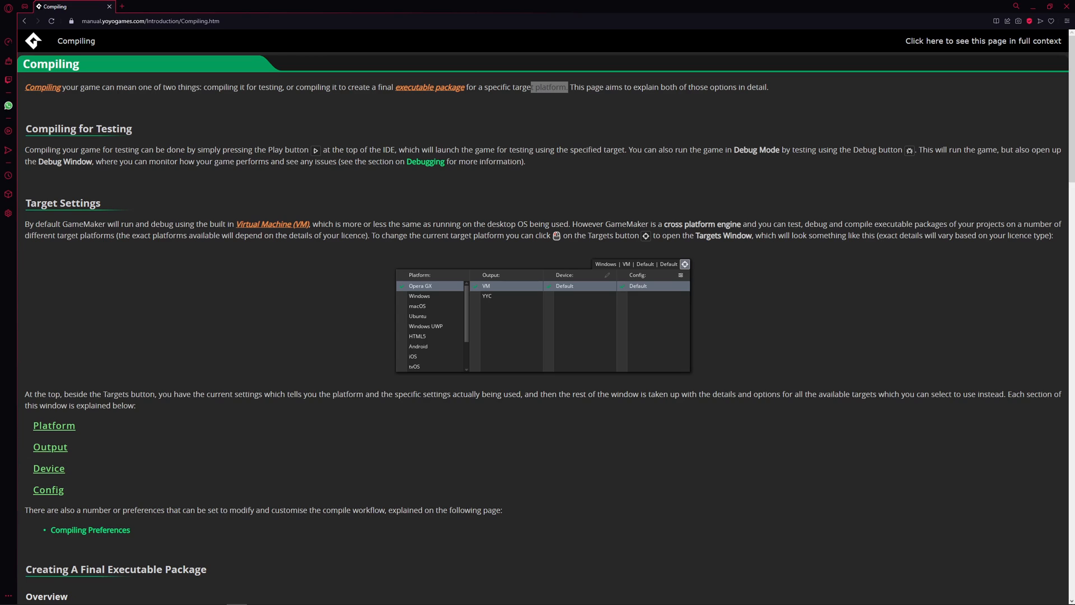
mouse_move(830, 218)
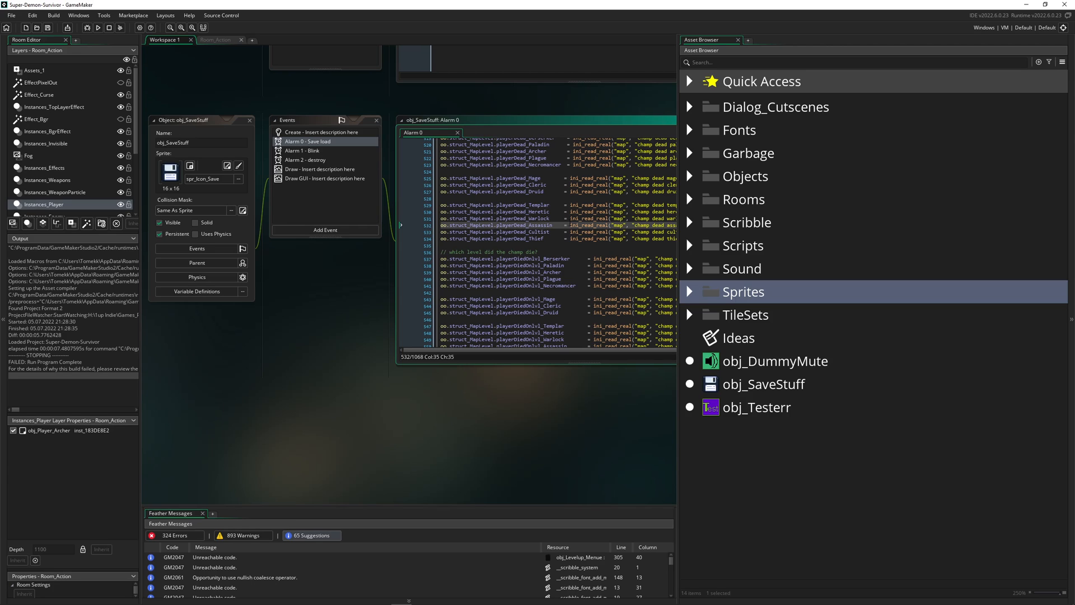
mouse_move(741, 268)
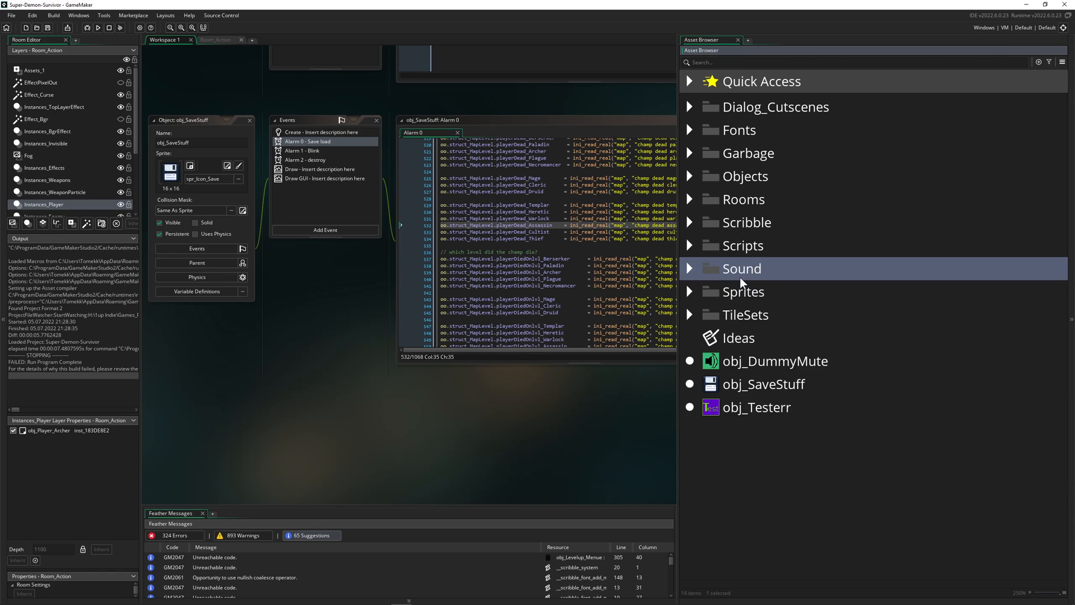
mouse_move(739, 304)
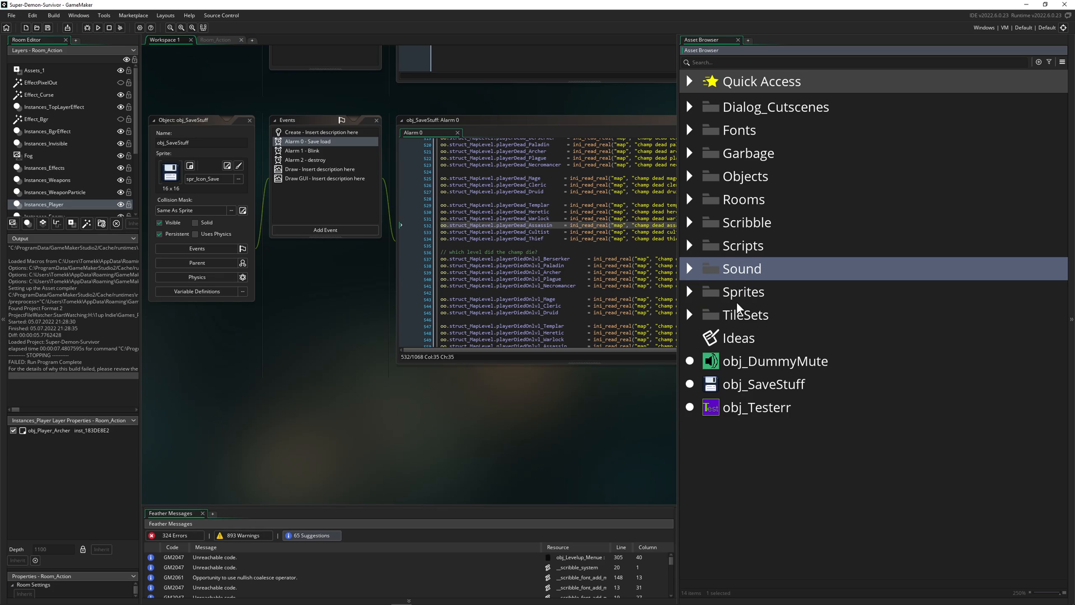
mouse_move(735, 301)
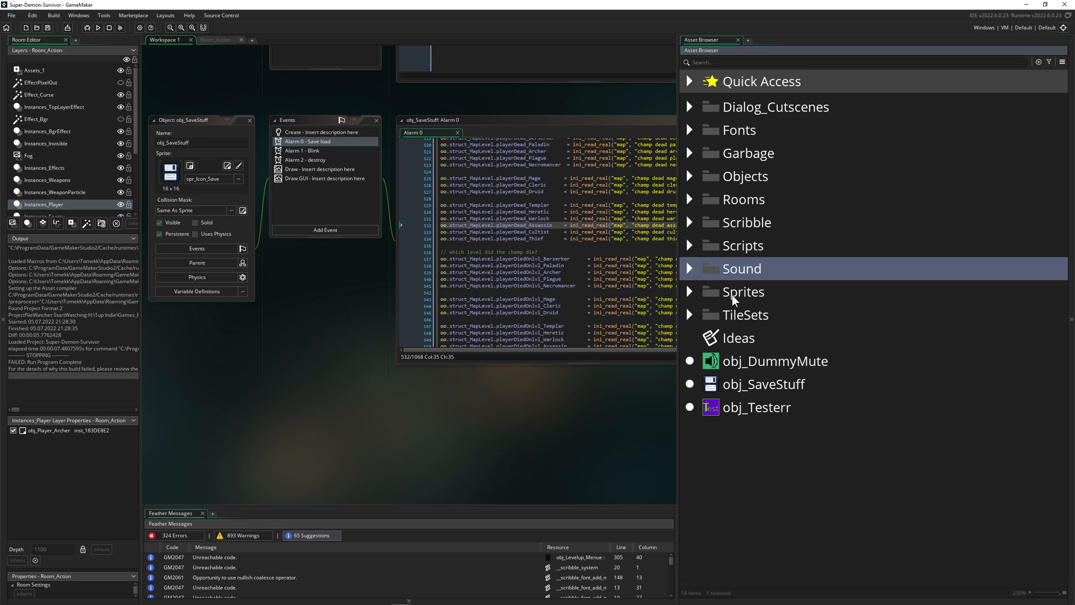